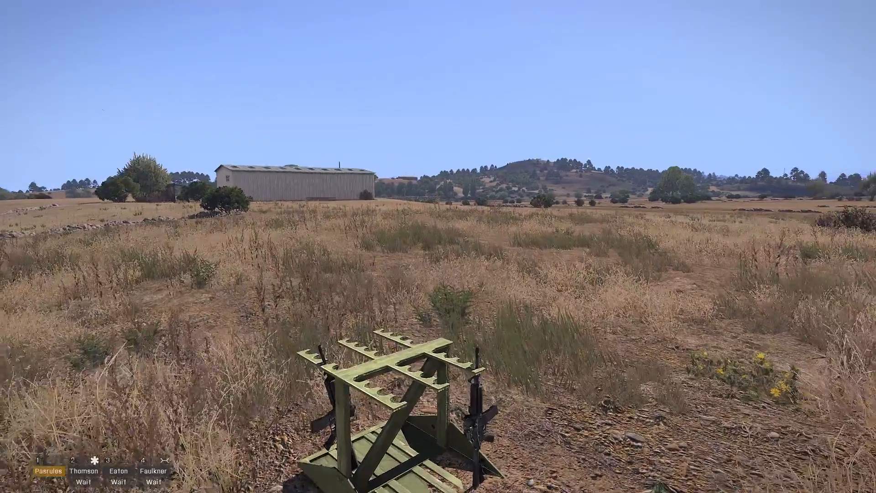
pyautogui.moveTo(438, 246)
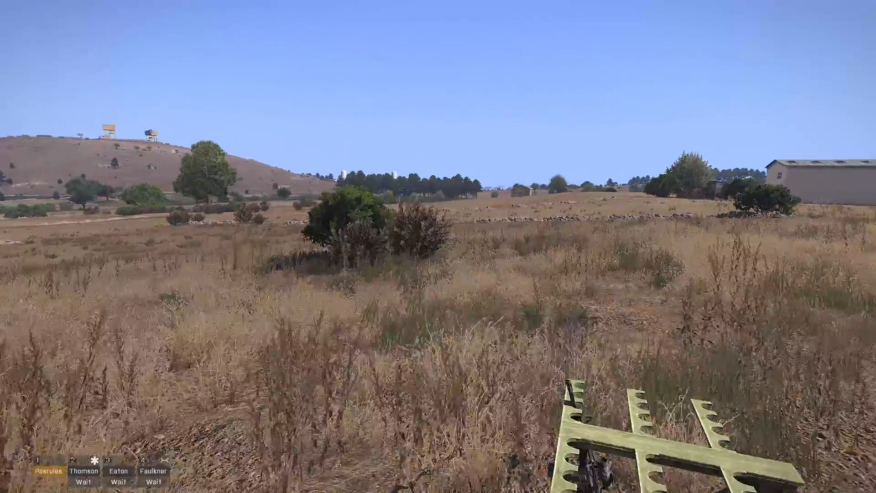
# Bring up the tactical map of the terrain around the airfield
pyautogui.press('k')
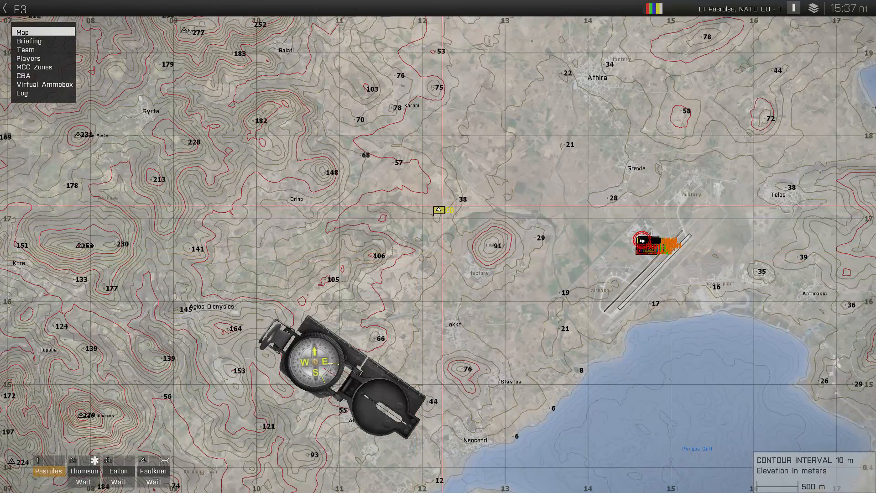
# Plot the first compass-bearing line with the ACE map tools through the area near the player's marker
pyautogui.scroll(3)
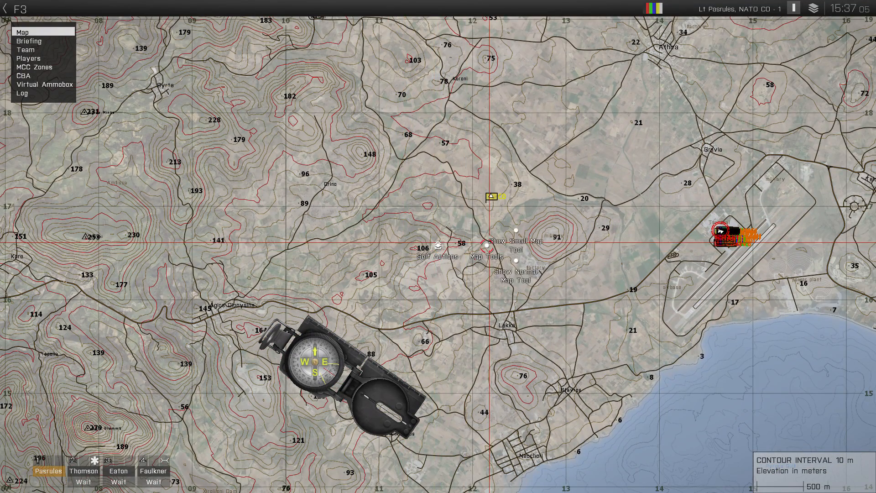
pyautogui.scroll(-3)
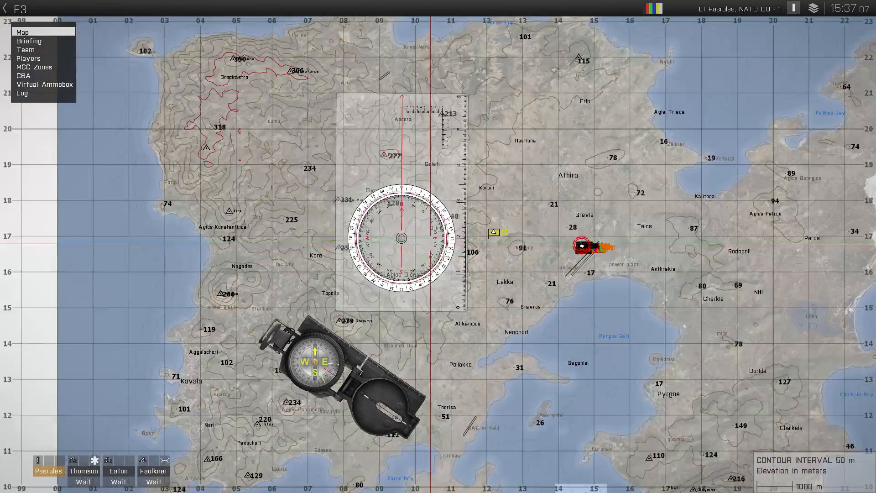
pyautogui.scroll(3)
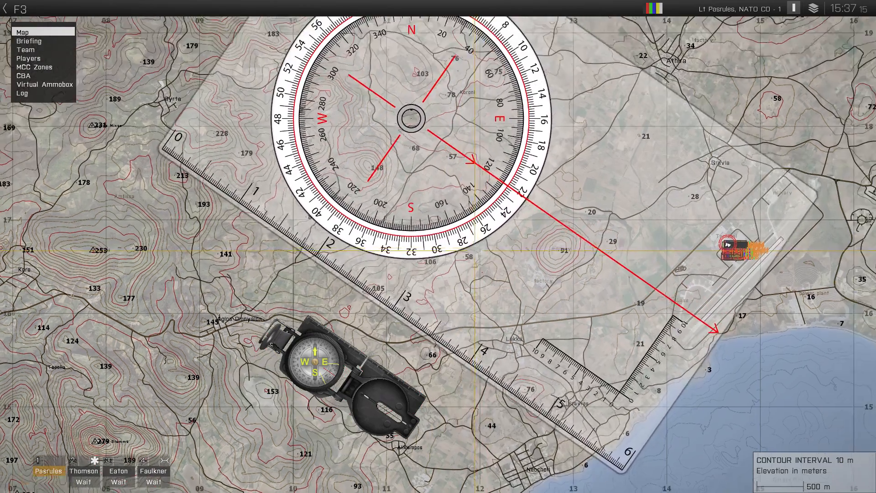
pyautogui.scroll(3)
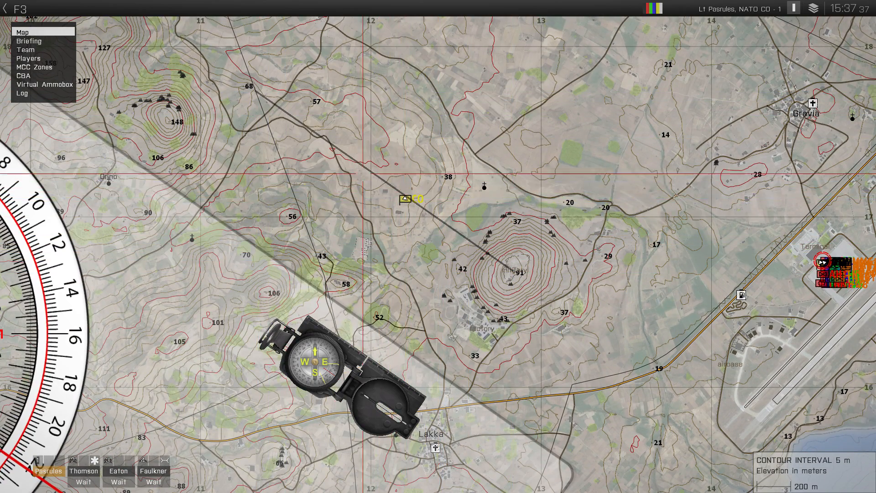
pyautogui.scroll(-3)
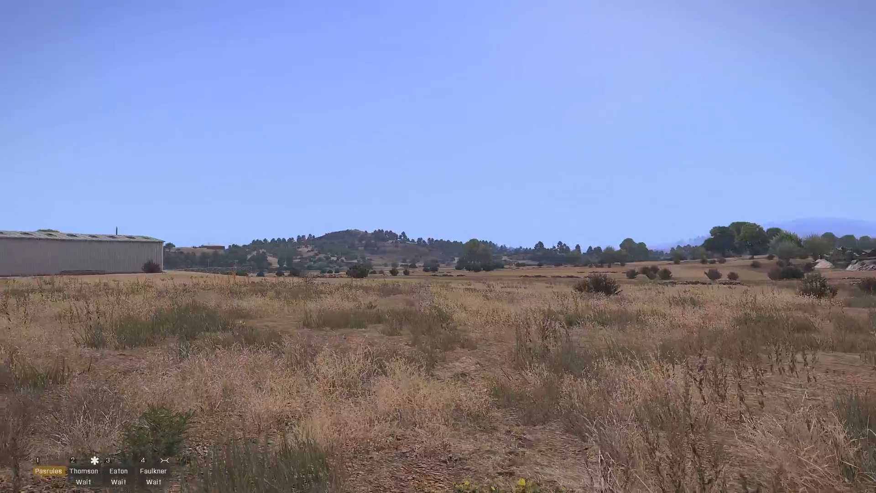
# Return to the map after sighting a second landmark with the compass
pyautogui.press('k')
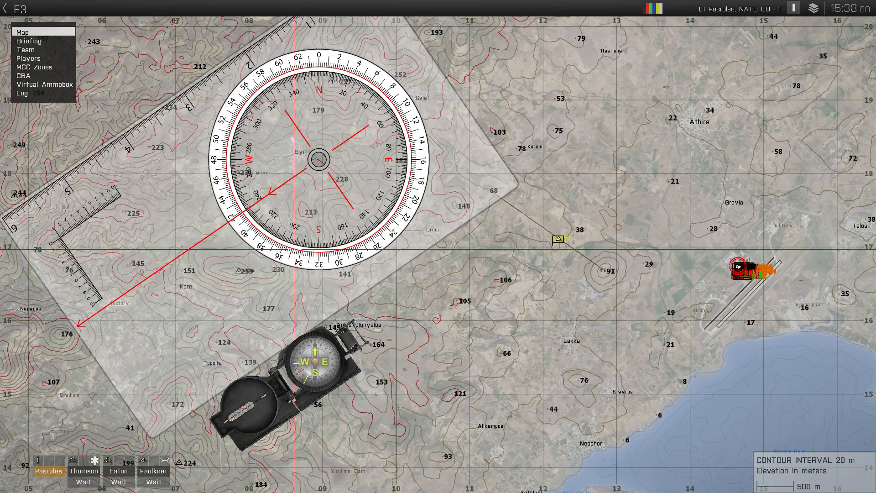
# Draw the second back-bearing line crossing the first, fixing the position north of Lakka
pyautogui.scroll(-3)
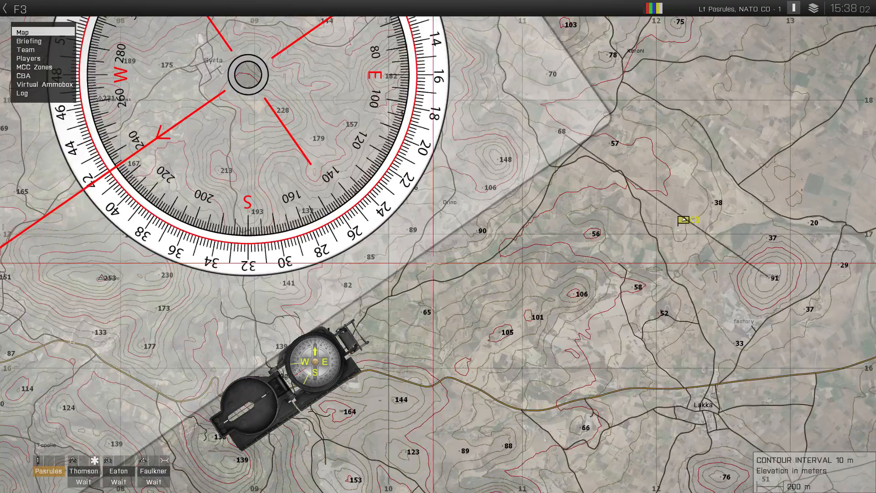
pyautogui.scroll(-3)
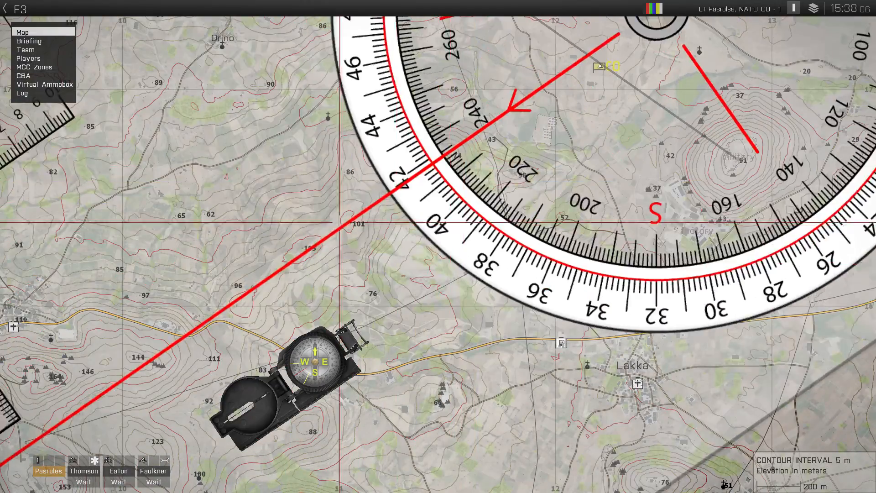
pyautogui.scroll(-3)
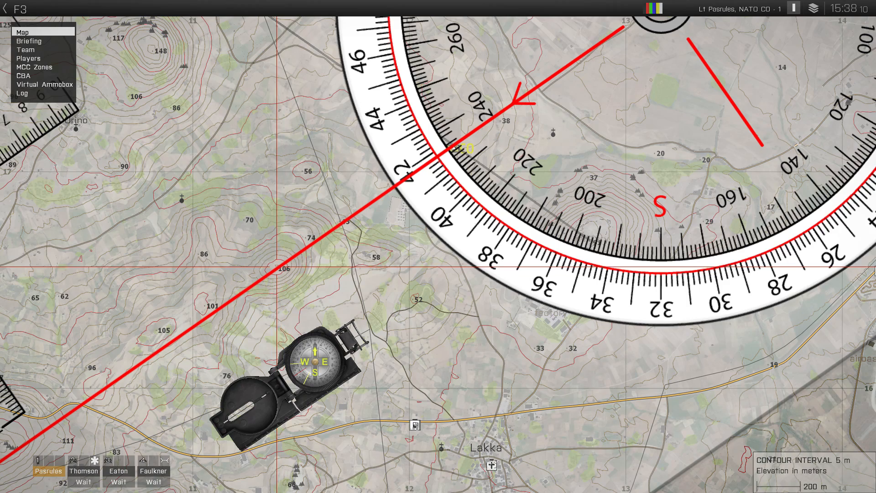
pyautogui.scroll(-3)
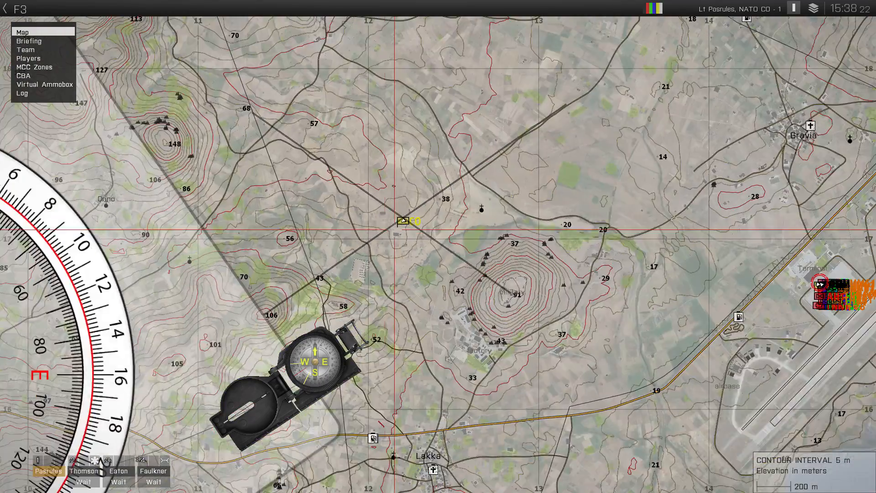
pyautogui.scroll(-3)
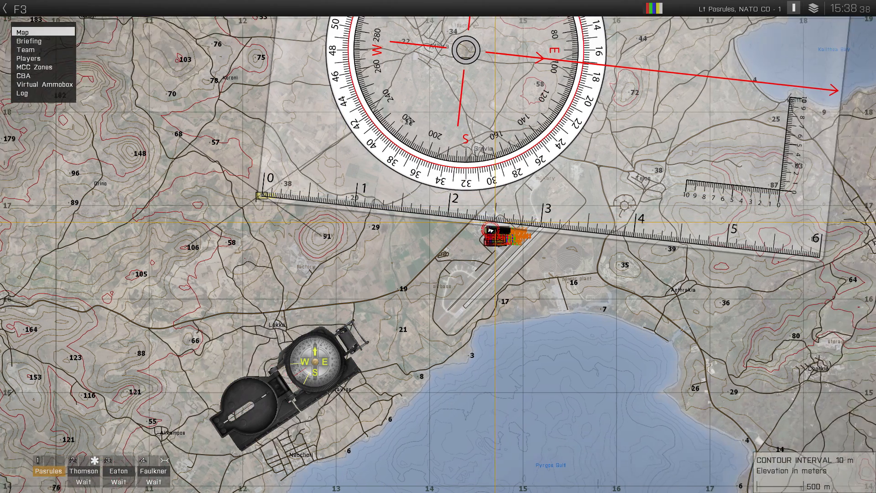
# Align the map tool from the fixed position to the airfield for its bearing, then raise the lensatic compass
pyautogui.scroll(3)
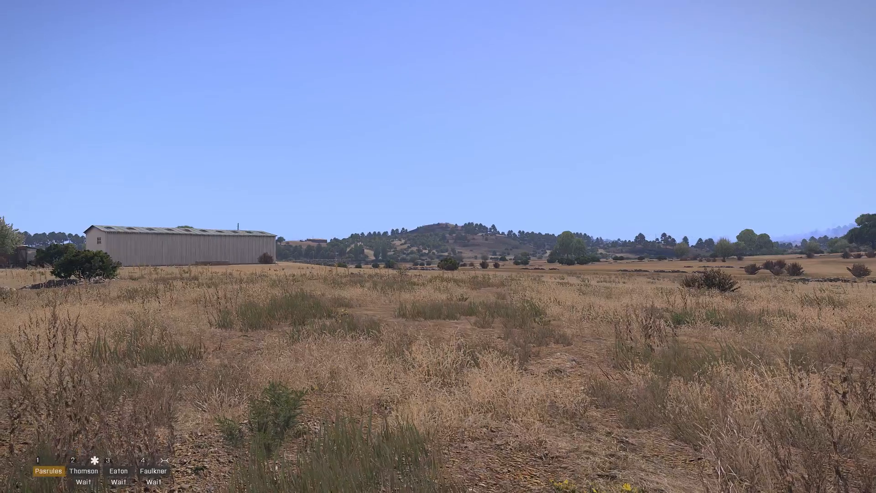
pyautogui.press('k')
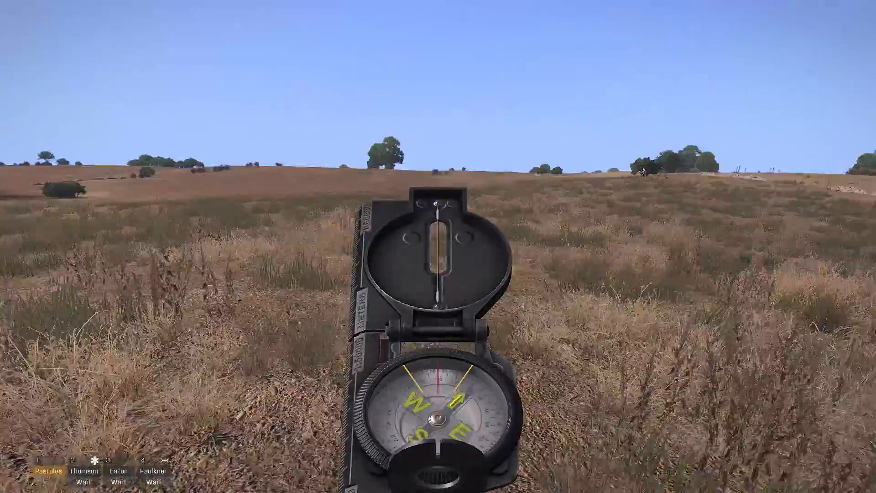